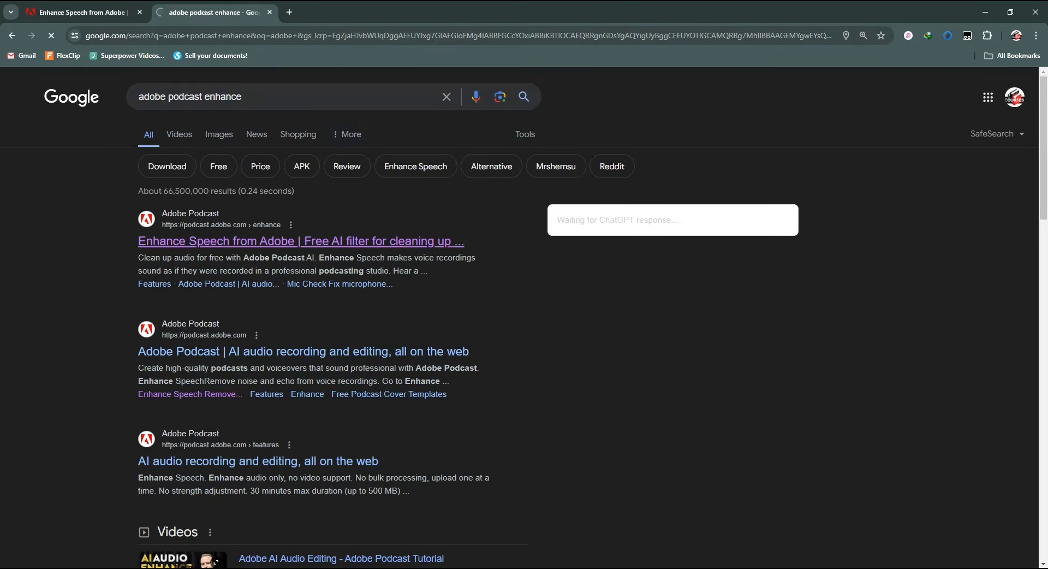
# Open the 'Enhance Speech from Adobe | Free AI filter' search result.
pyautogui.click(300, 241)
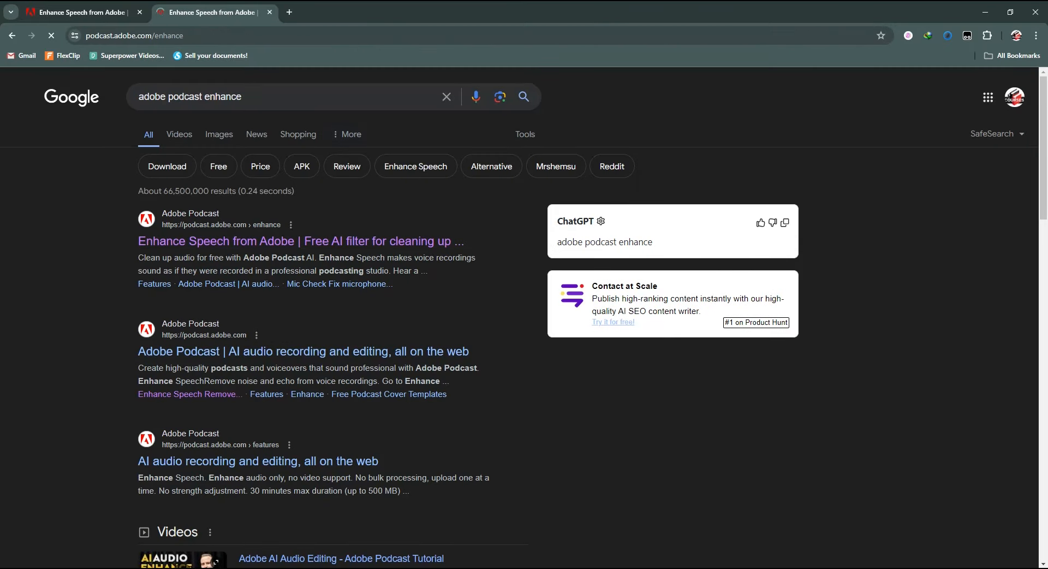
pyautogui.click(300, 240)
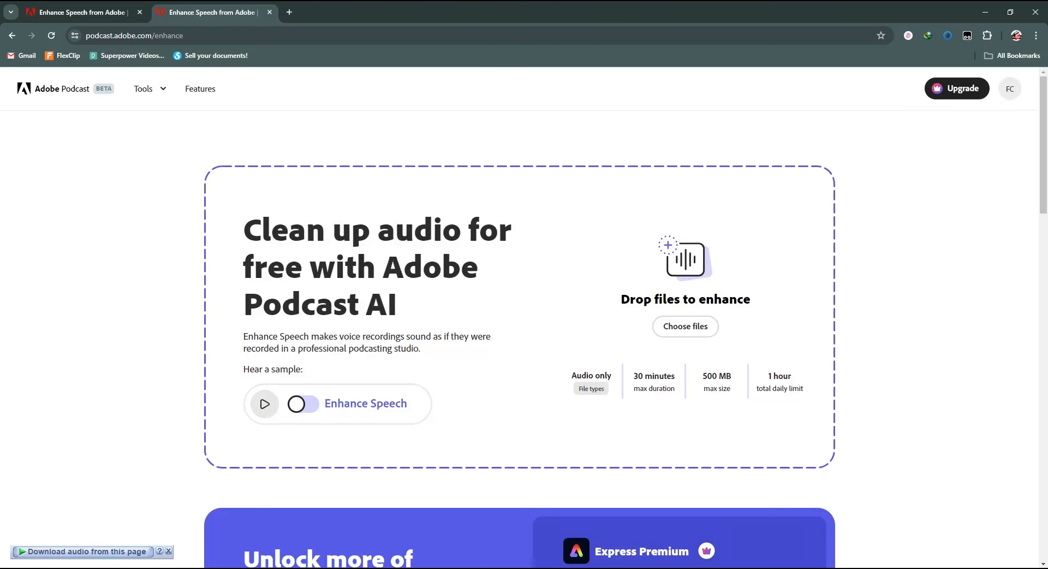
# Turn on Enhance Speech for the sample preview, then open the file picker.
pyautogui.click(304, 402)
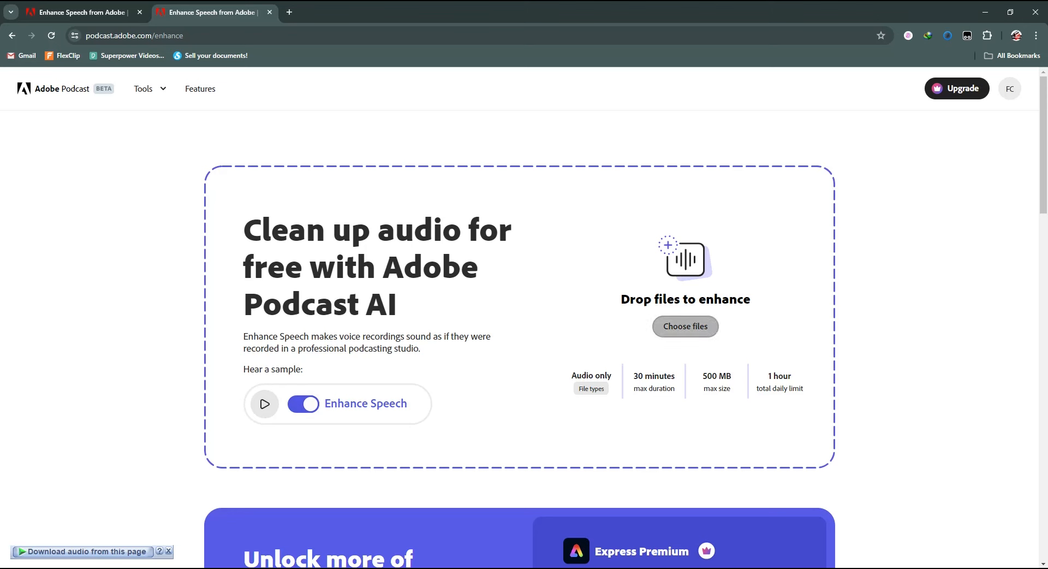
pyautogui.click(684, 327)
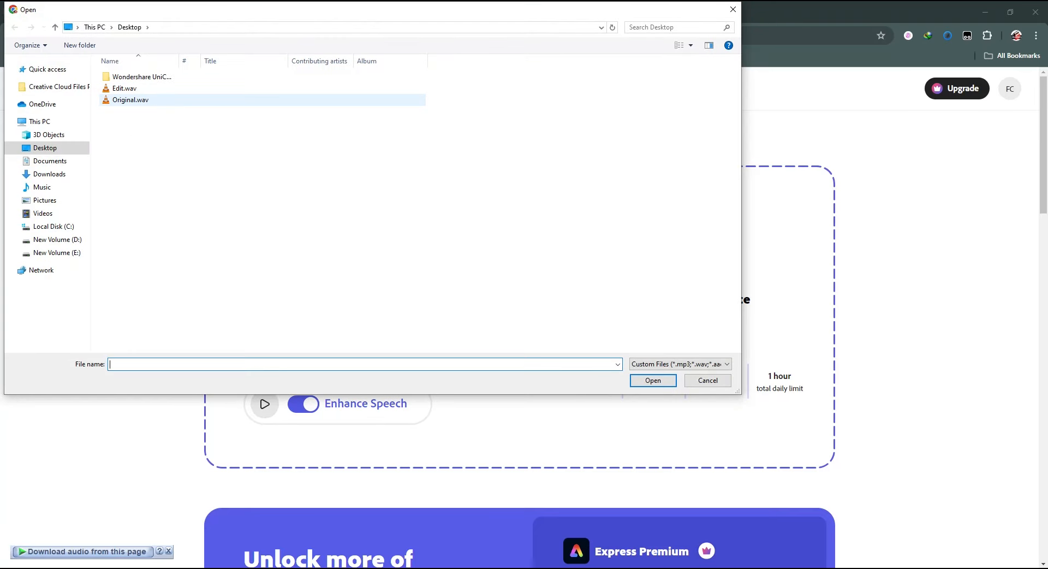
# Select Original.wav on the Desktop and upload it for enhancement.
pyautogui.click(131, 99)
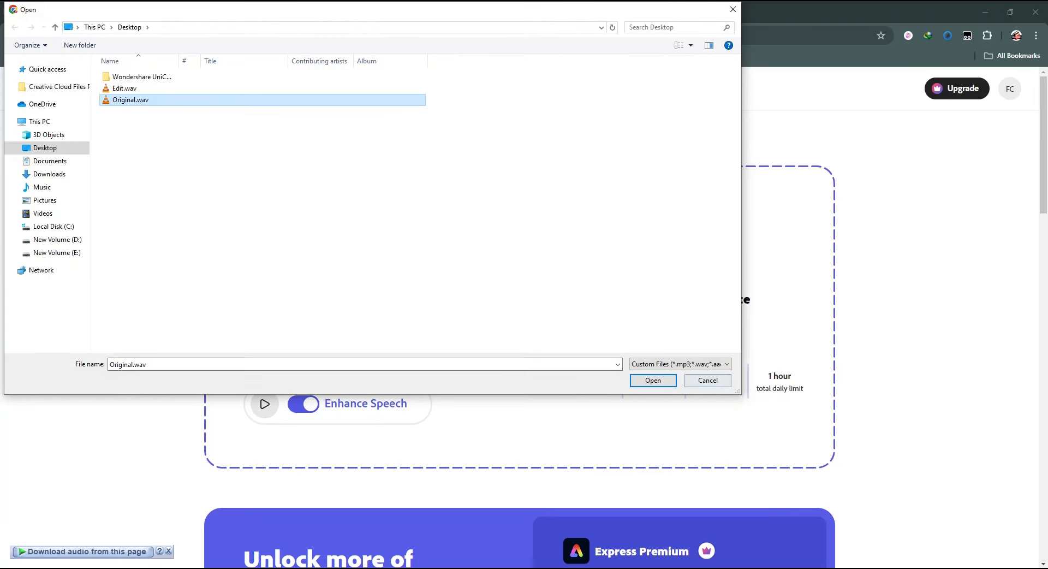
pyautogui.click(652, 380)
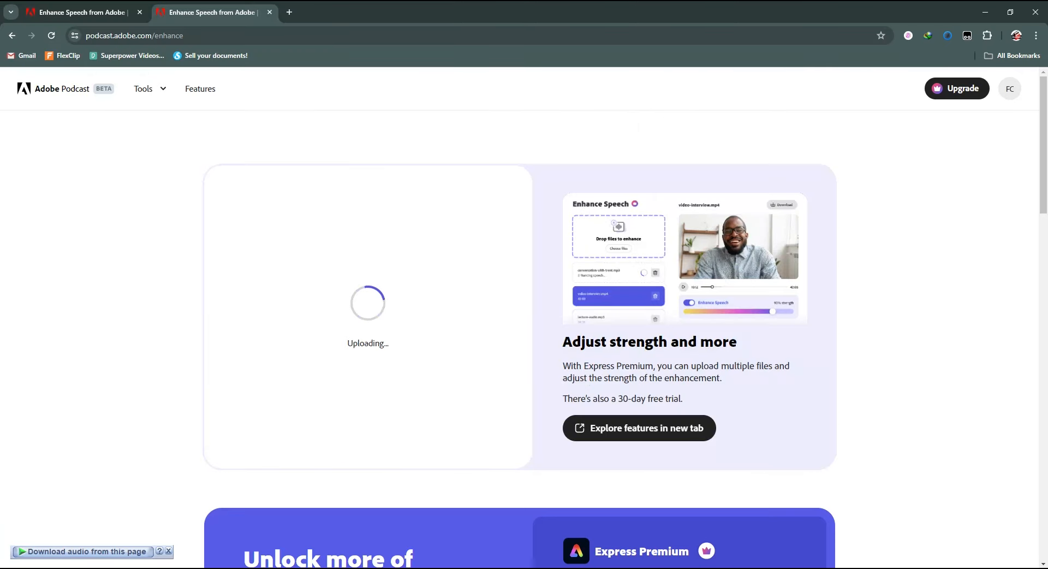